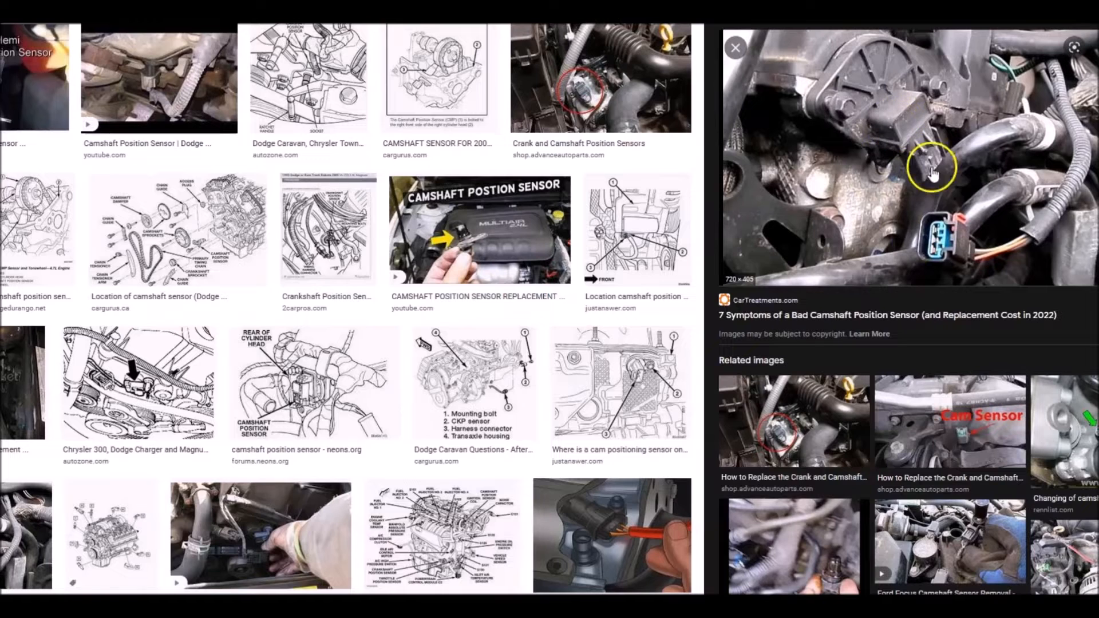
mouse_move(861, 150)
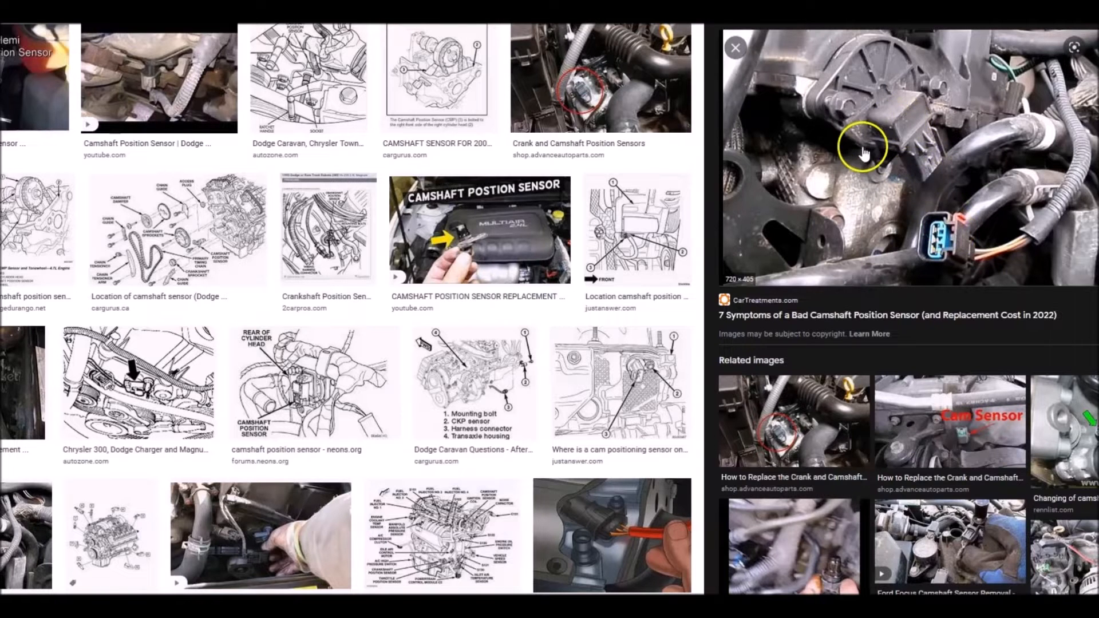
mouse_move(883, 123)
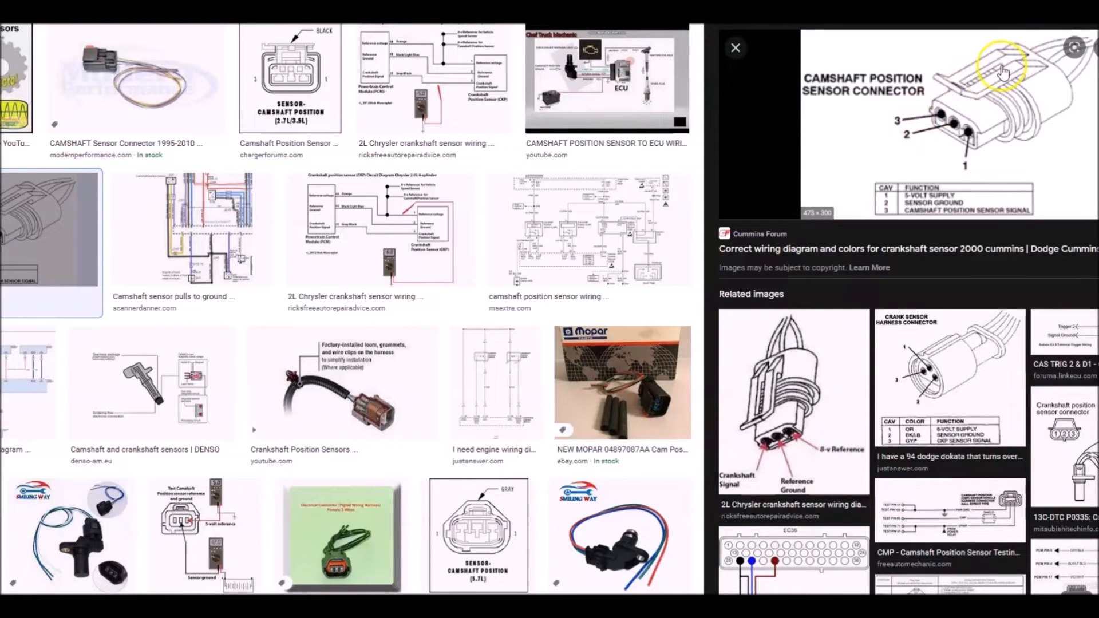
mouse_move(881, 163)
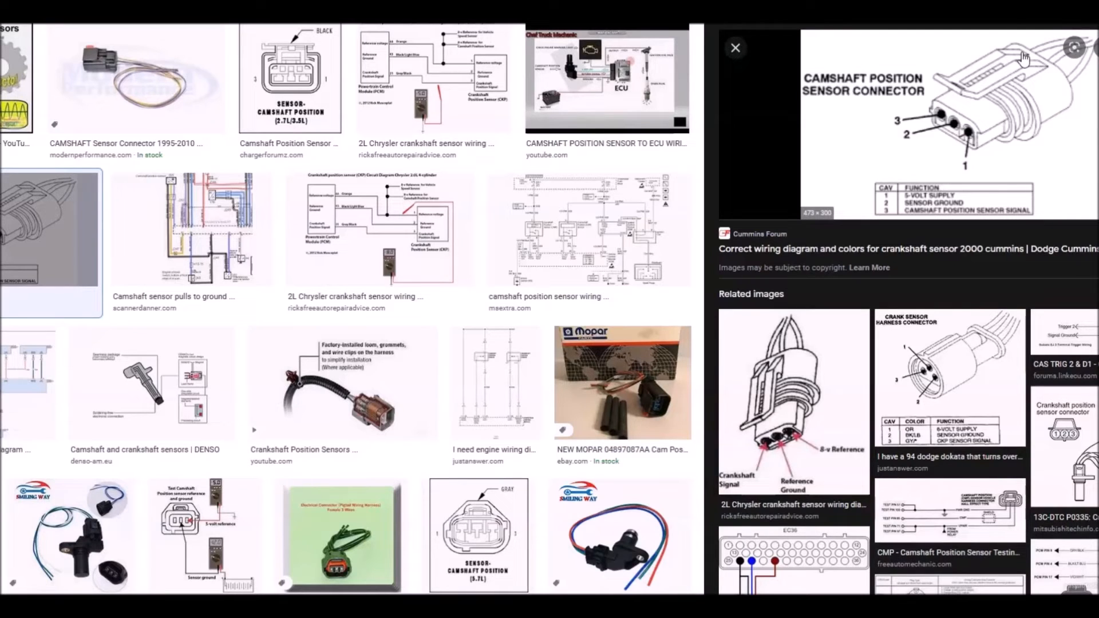
mouse_move(1017, 57)
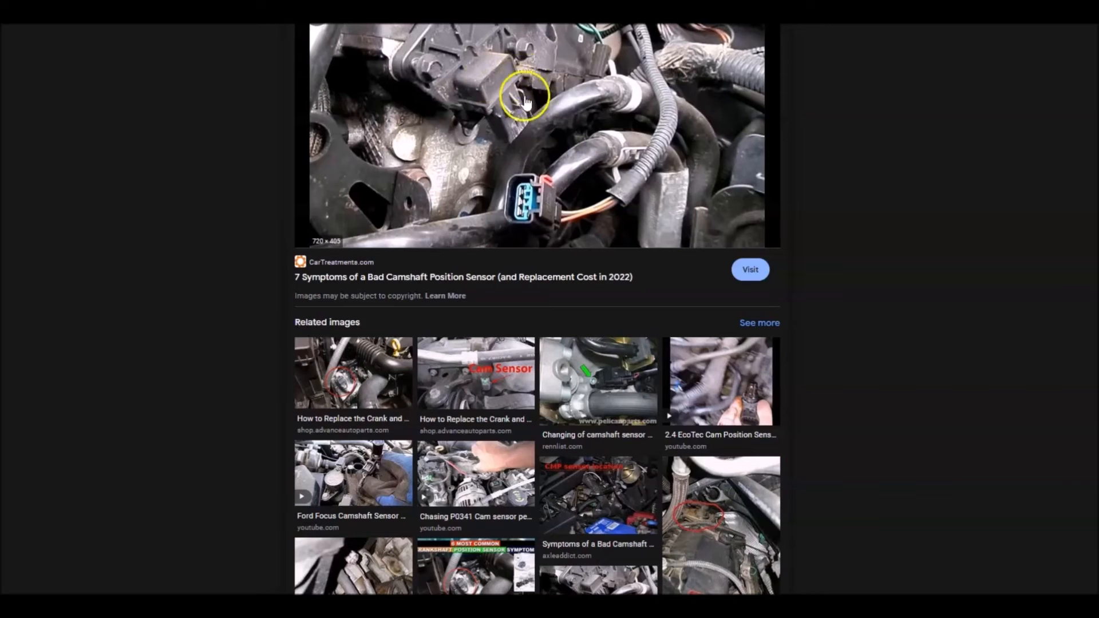
mouse_move(494, 378)
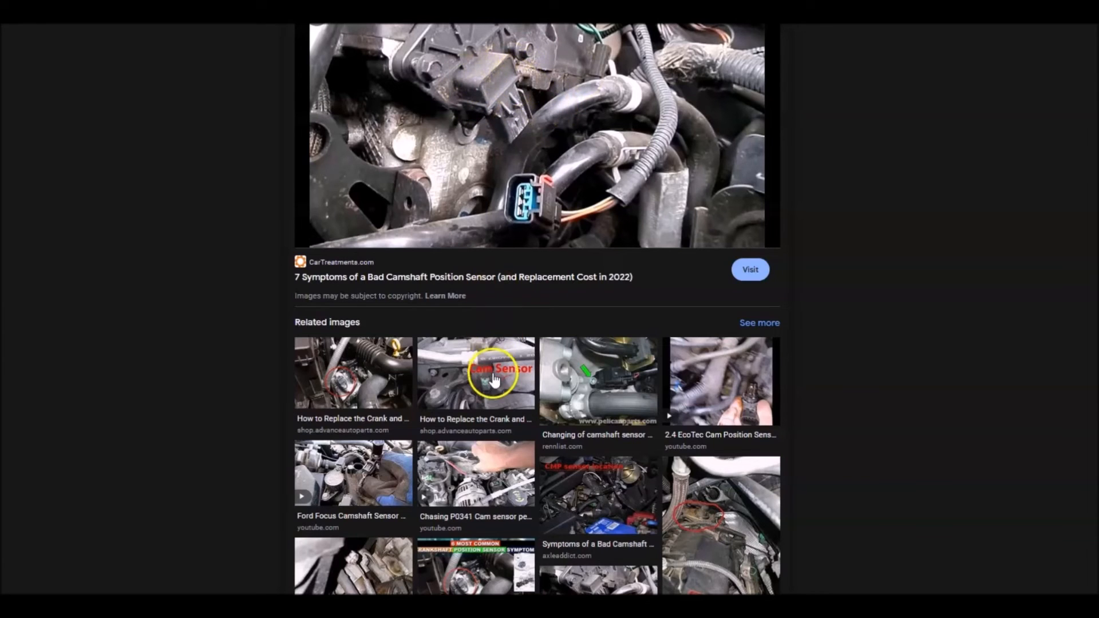
Step: Open the Advance Auto Parts related photo labeling the Cam Sensor on the engine
click(475, 372)
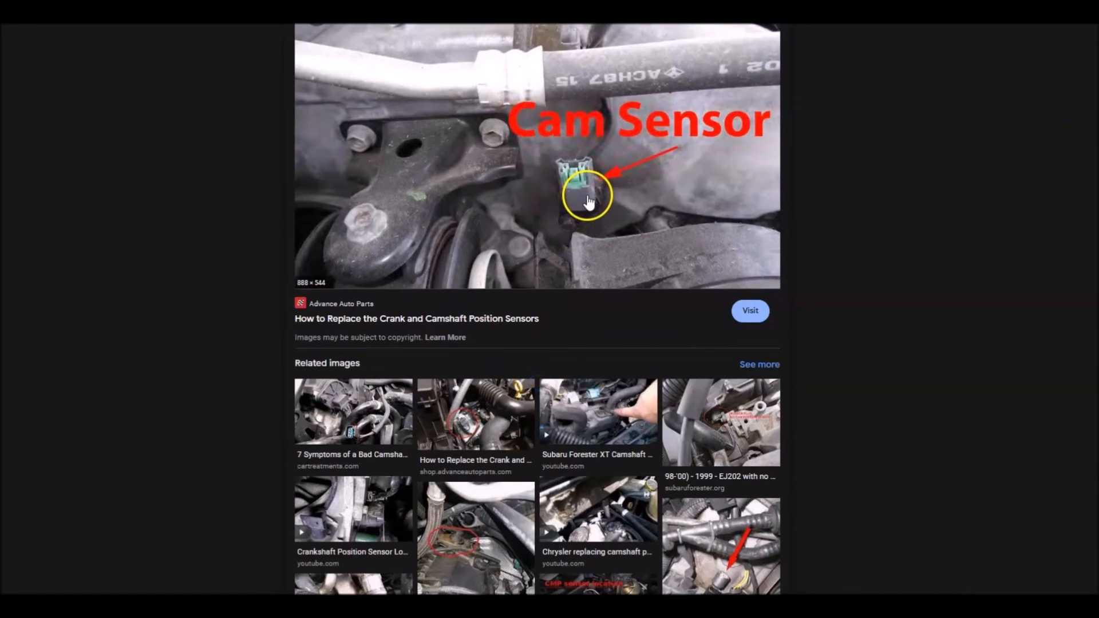